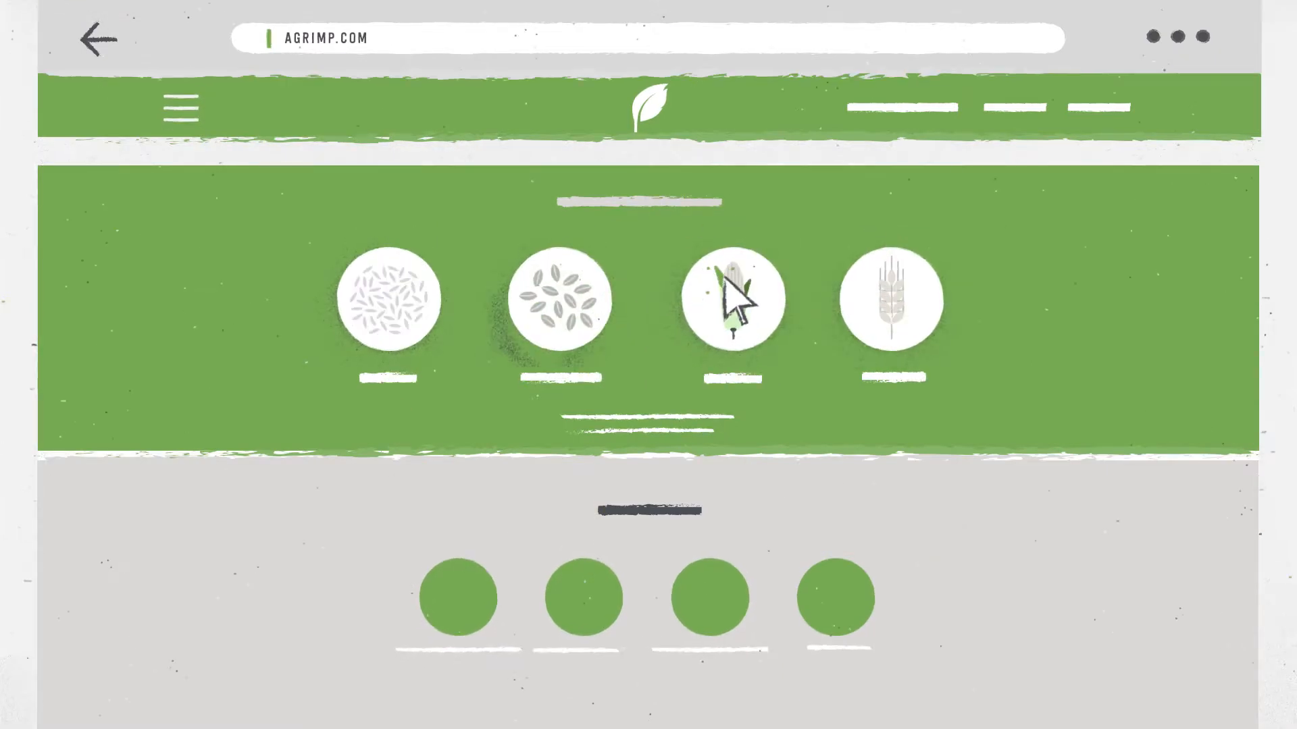
# - Choose the corn product and add a new offer, reaching the blank New Offer form
pyautogui.click(734, 300)
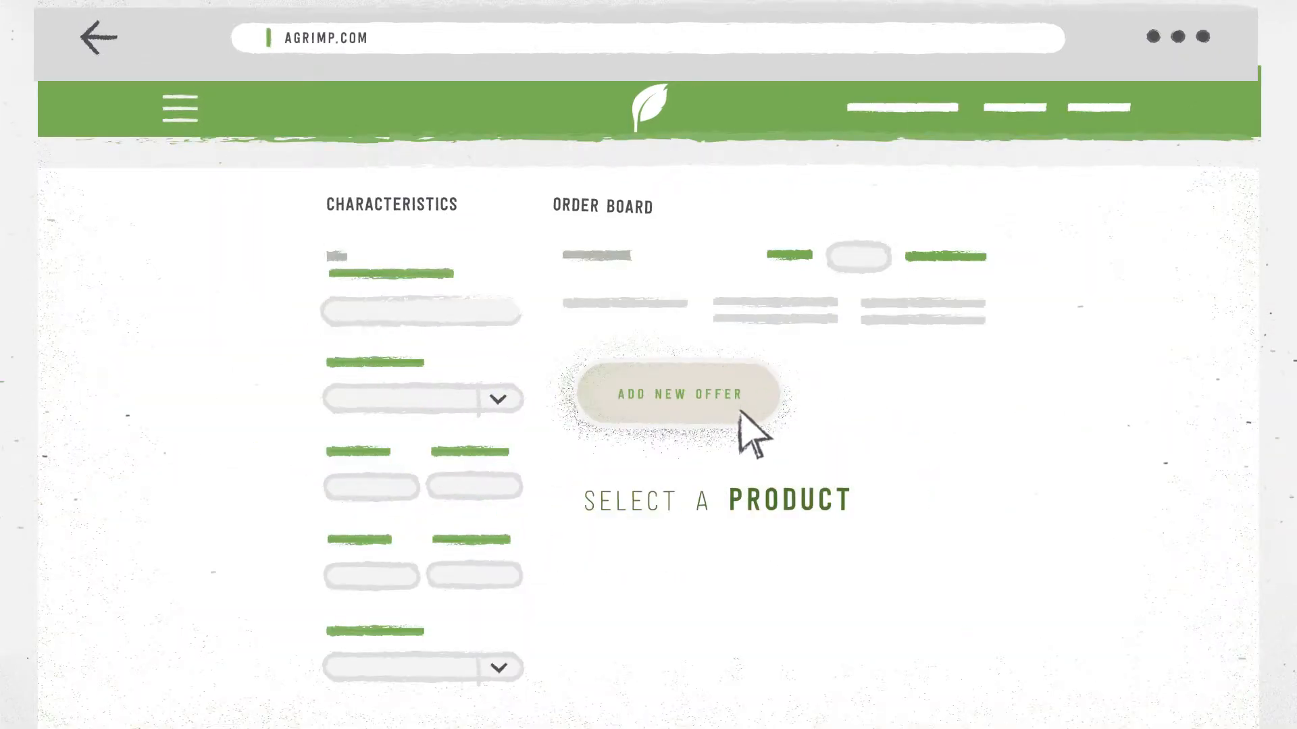
pyautogui.click(675, 393)
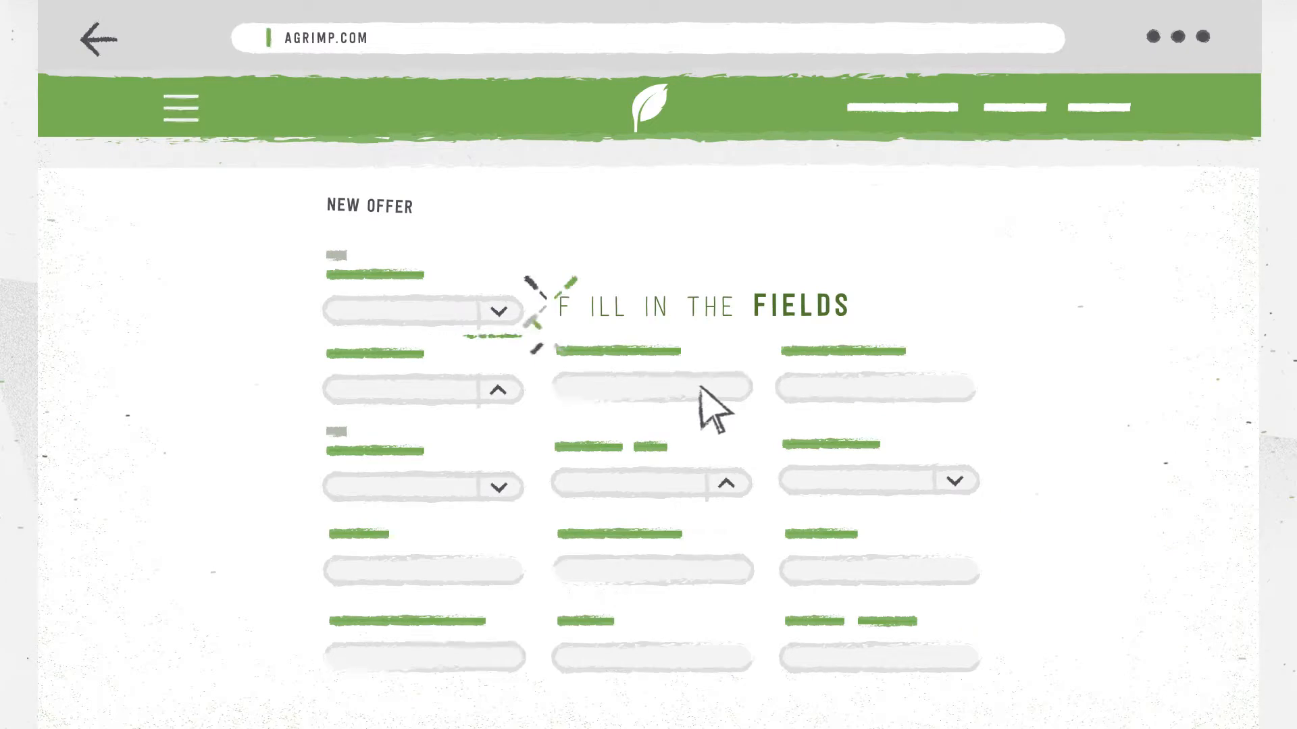